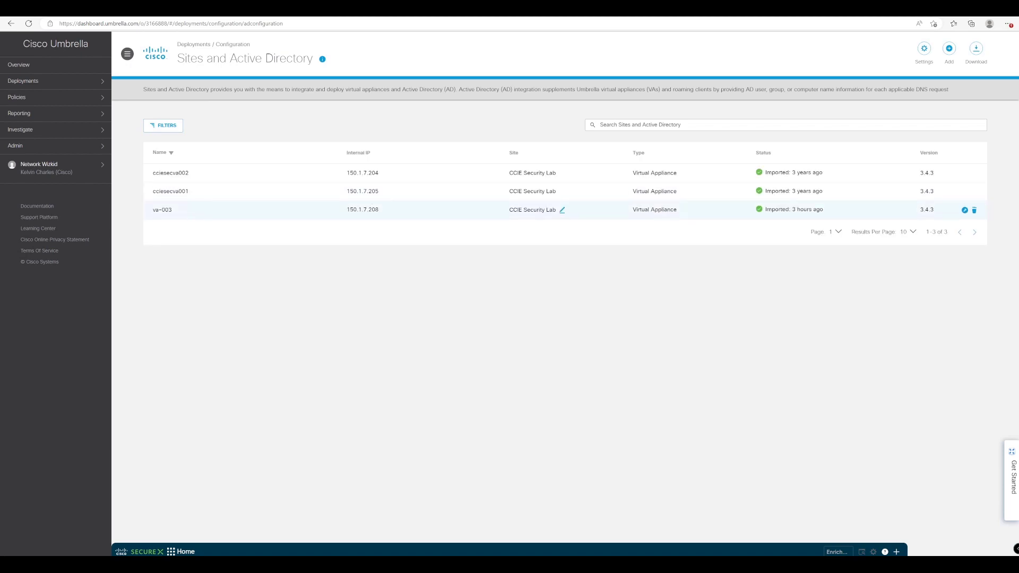
# Highlight the va-003 virtual appliance row and its internal IP 150.1.7.208 in the sites list.
pyautogui.doubleClick(162, 209)
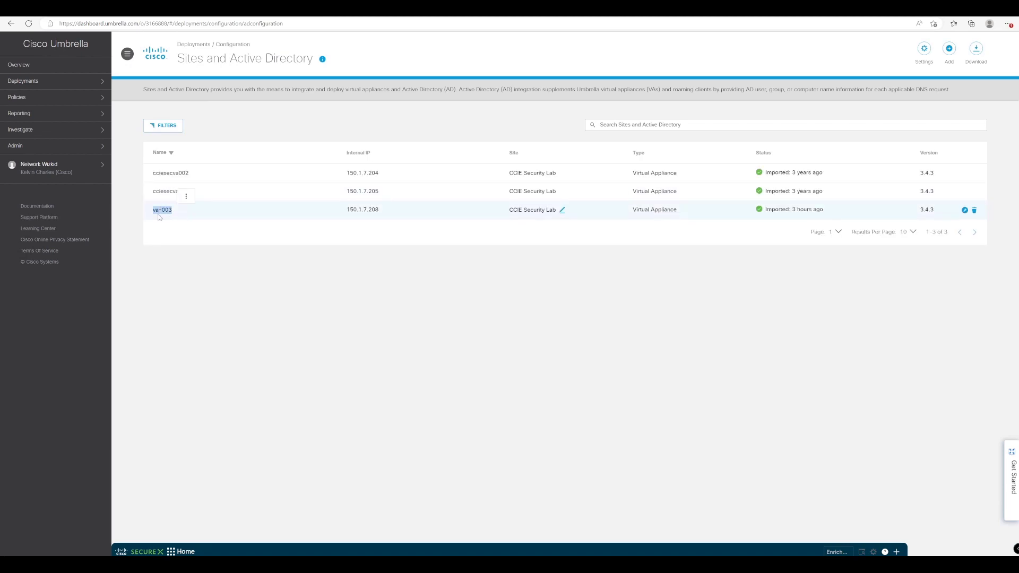
pyautogui.moveTo(571, 231)
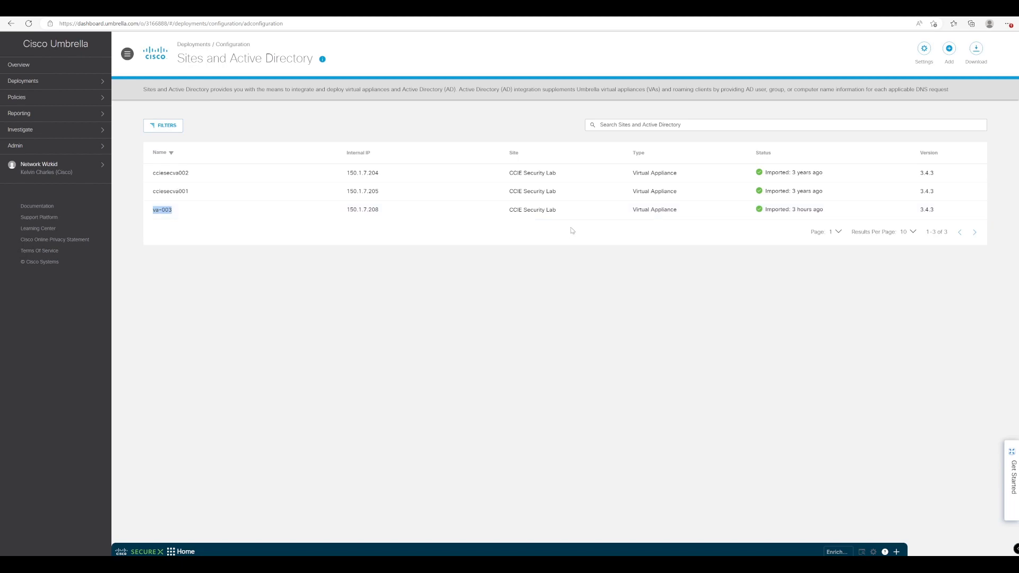
pyautogui.moveTo(758, 212)
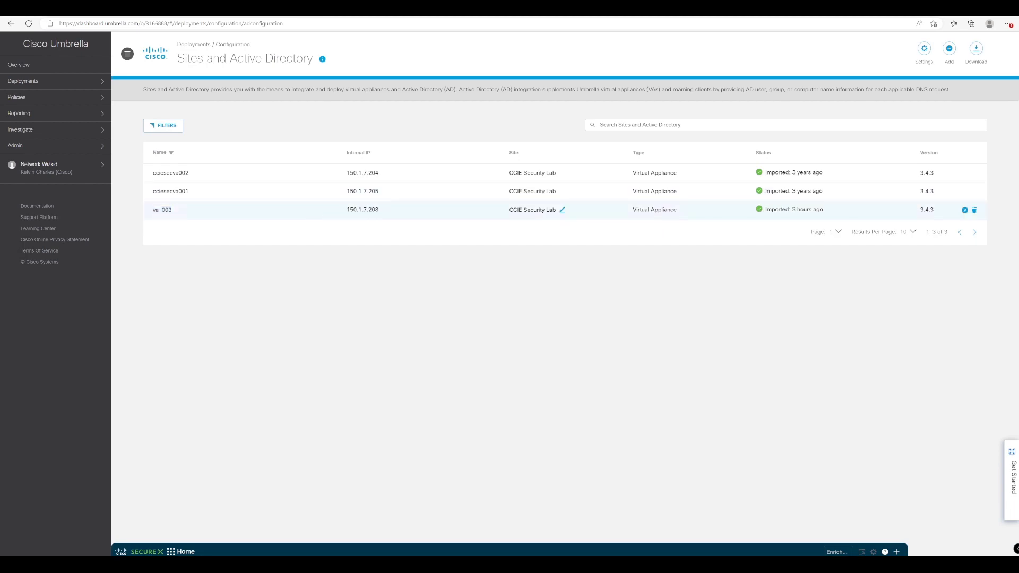
pyautogui.doubleClick(362, 209)
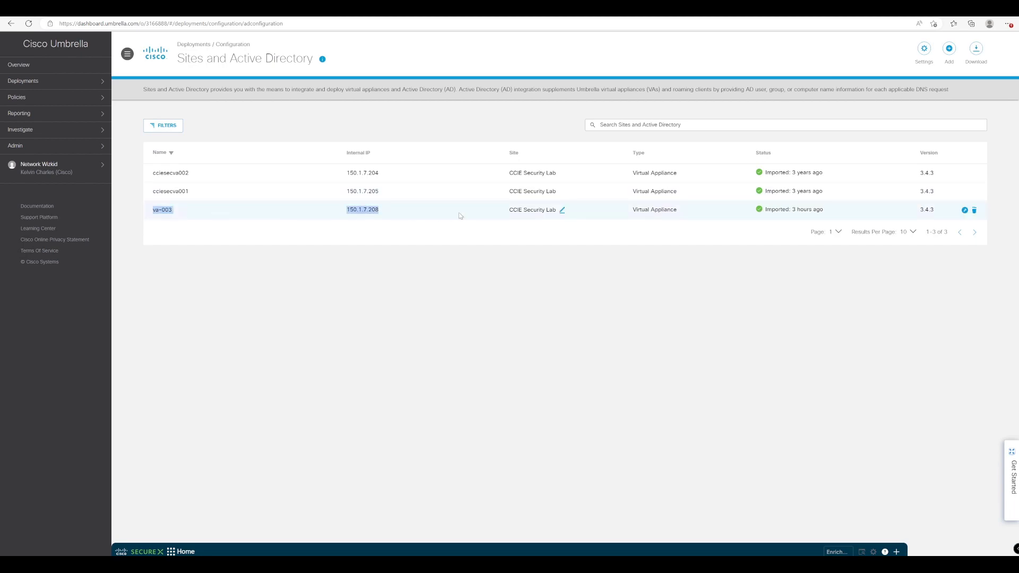
pyautogui.moveTo(337, 237)
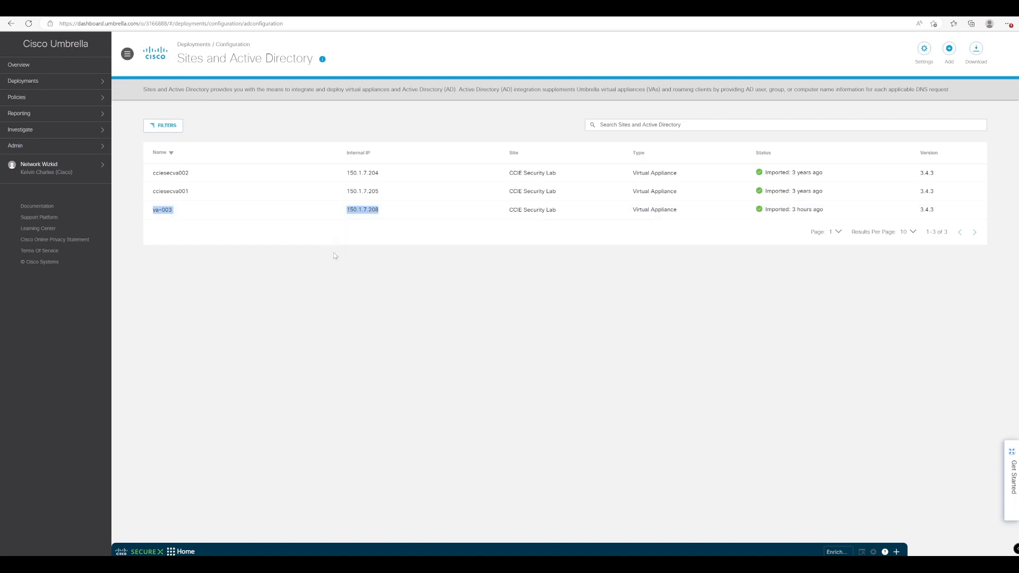
pyautogui.moveTo(279, 195)
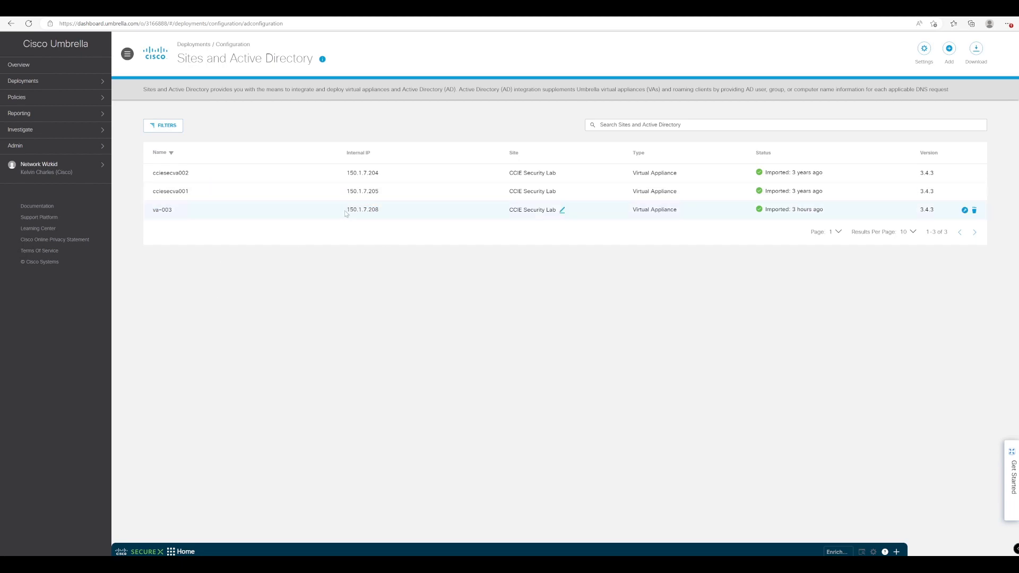
pyautogui.doubleClick(362, 209)
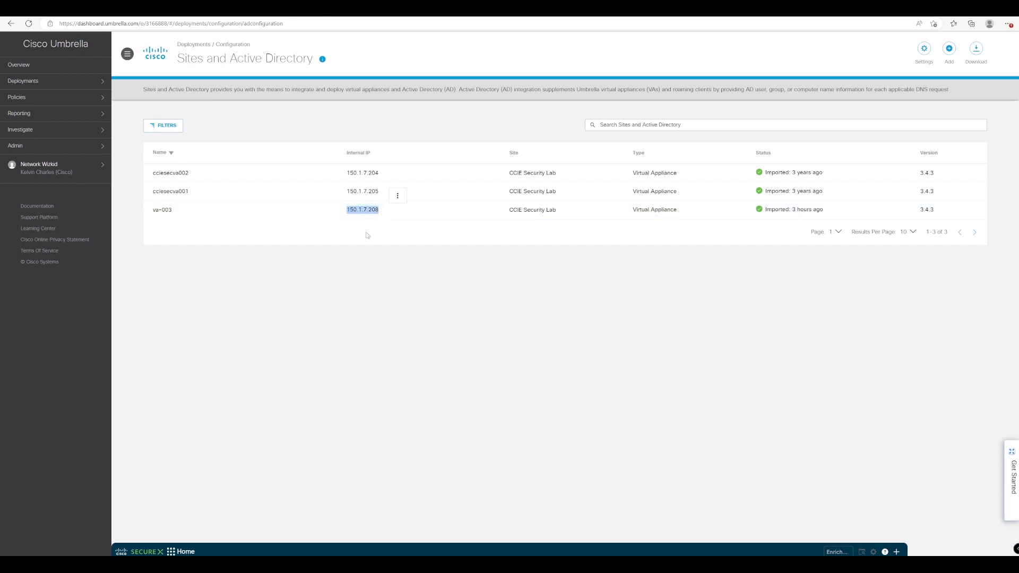
pyautogui.moveTo(353, 238)
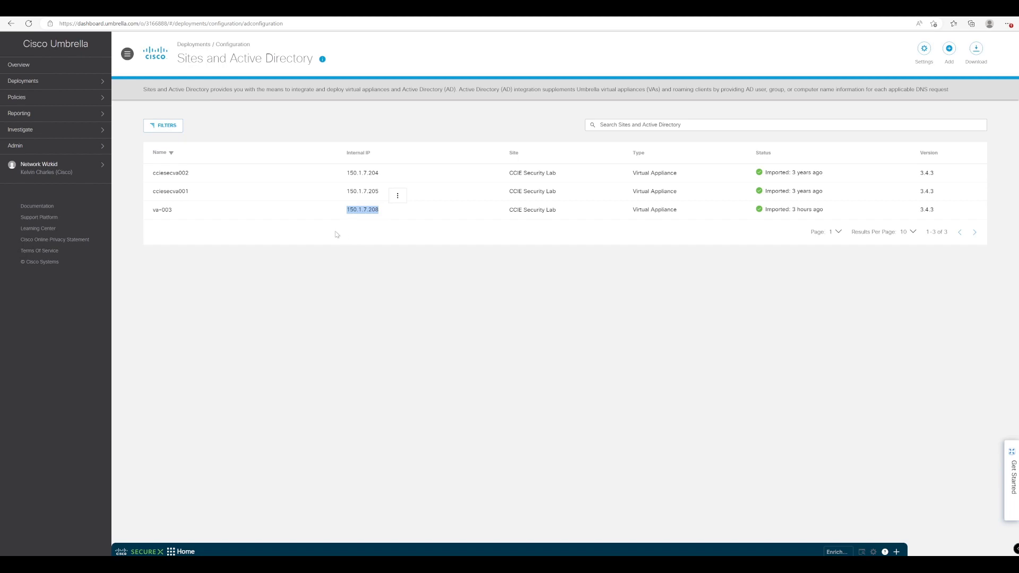
pyautogui.moveTo(304, 269)
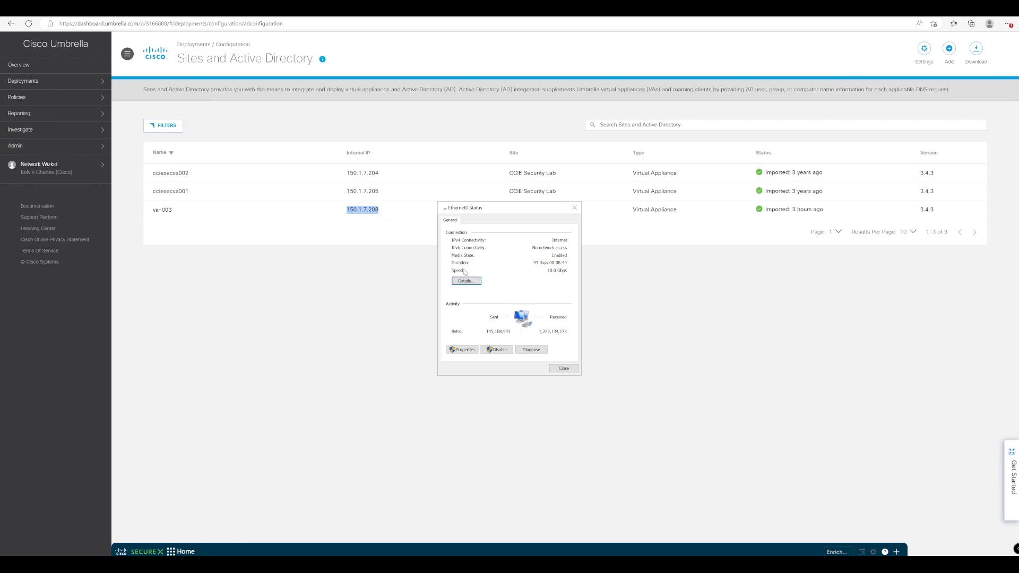
# Review the Ethernet connection details, noting the IPv4 DNS server entry, then close them.
pyautogui.click(466, 280)
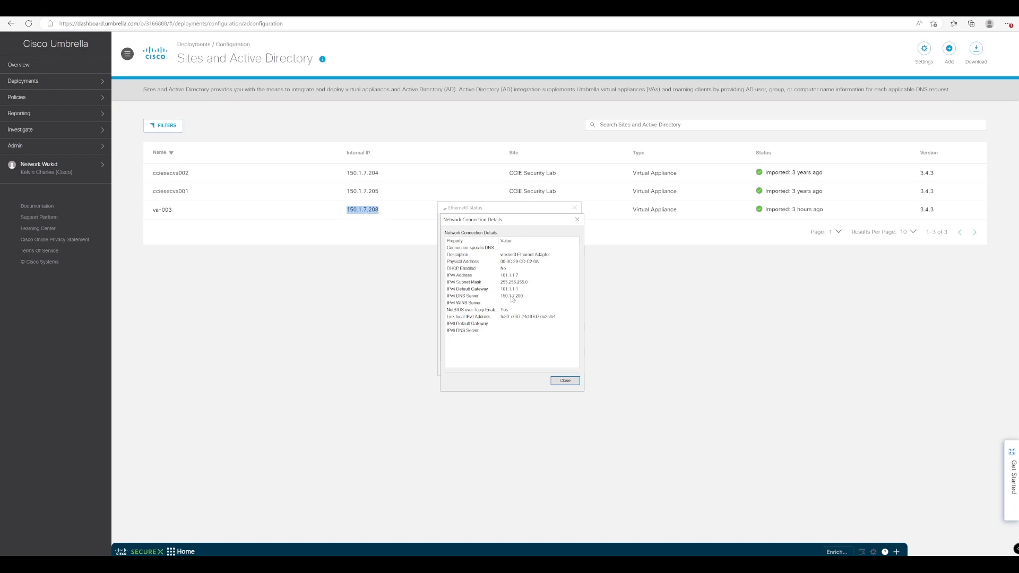
pyautogui.click(510, 296)
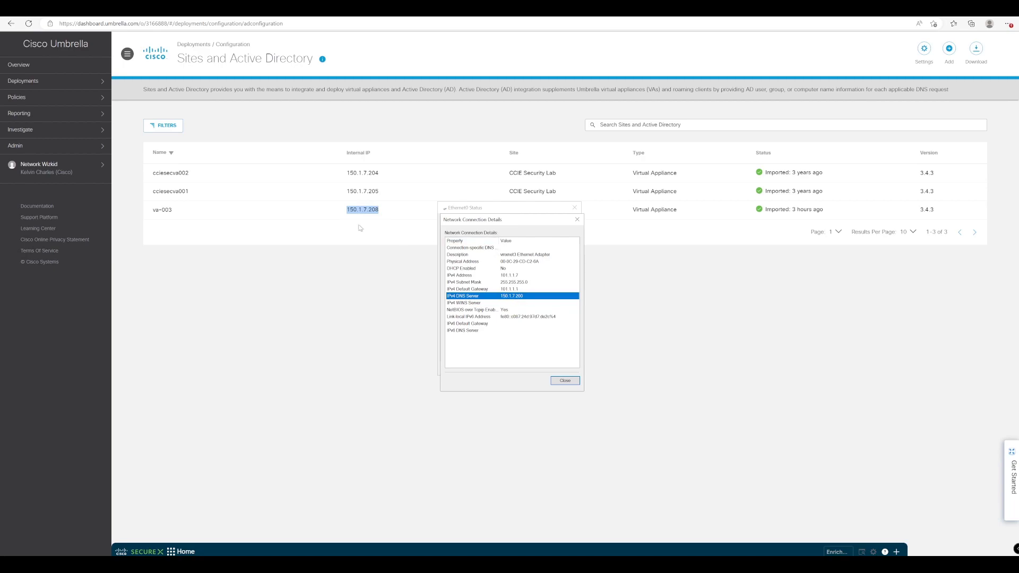
pyautogui.moveTo(573, 371)
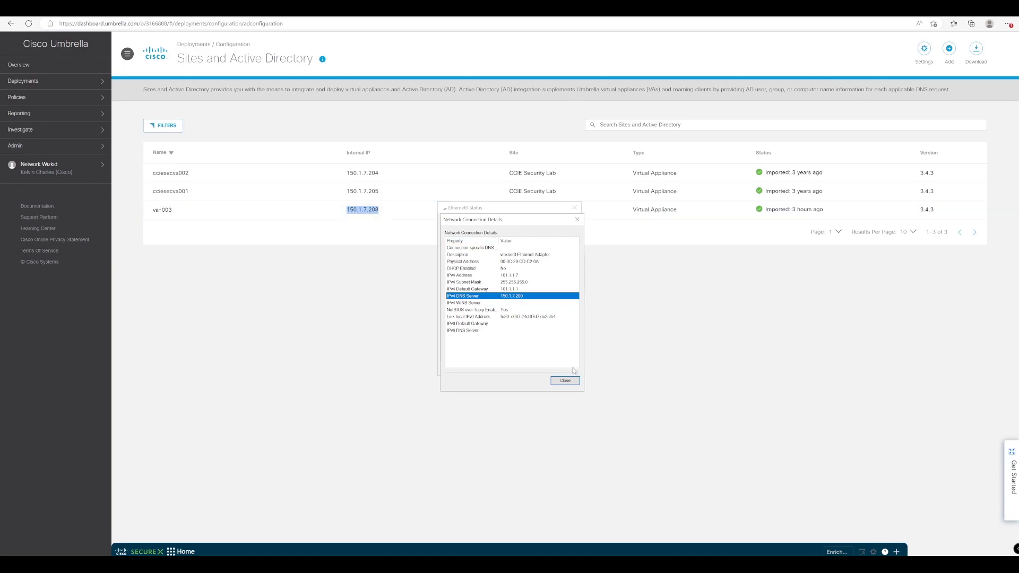
pyautogui.click(563, 380)
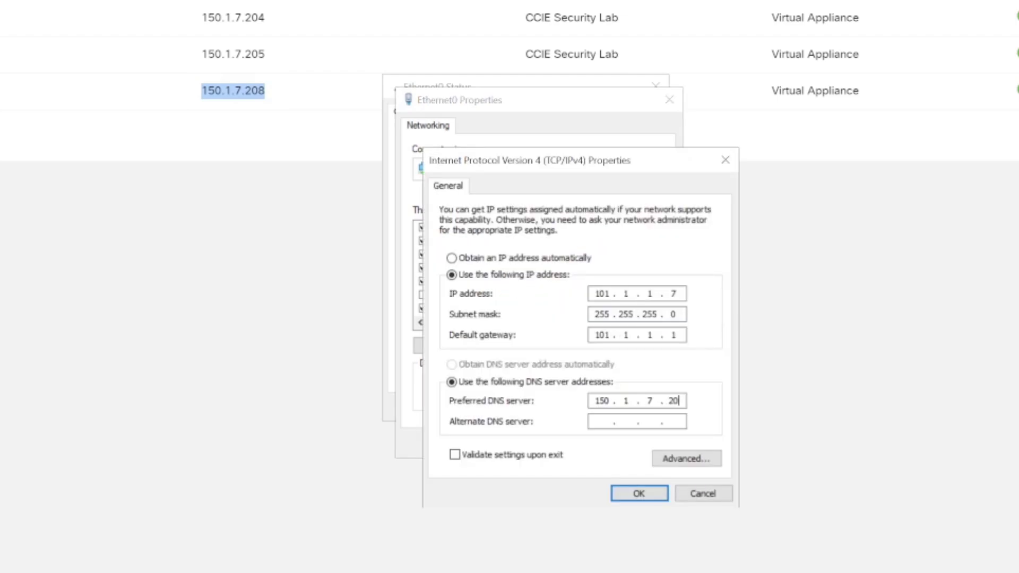
# Set the adapter's IPv4 DNS server to 150.1.7.208 and apply the change.
pyautogui.write('8')
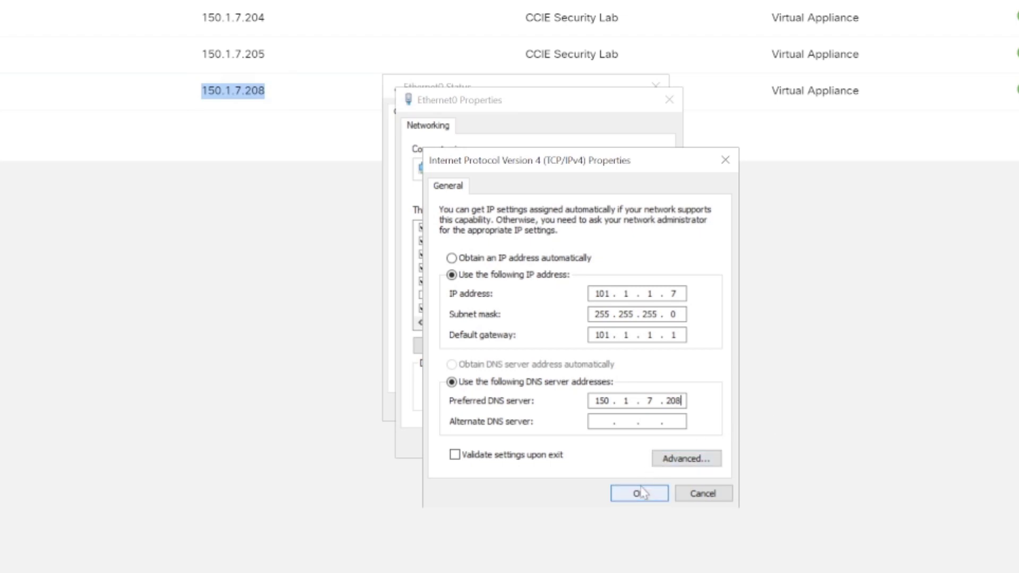
pyautogui.click(638, 493)
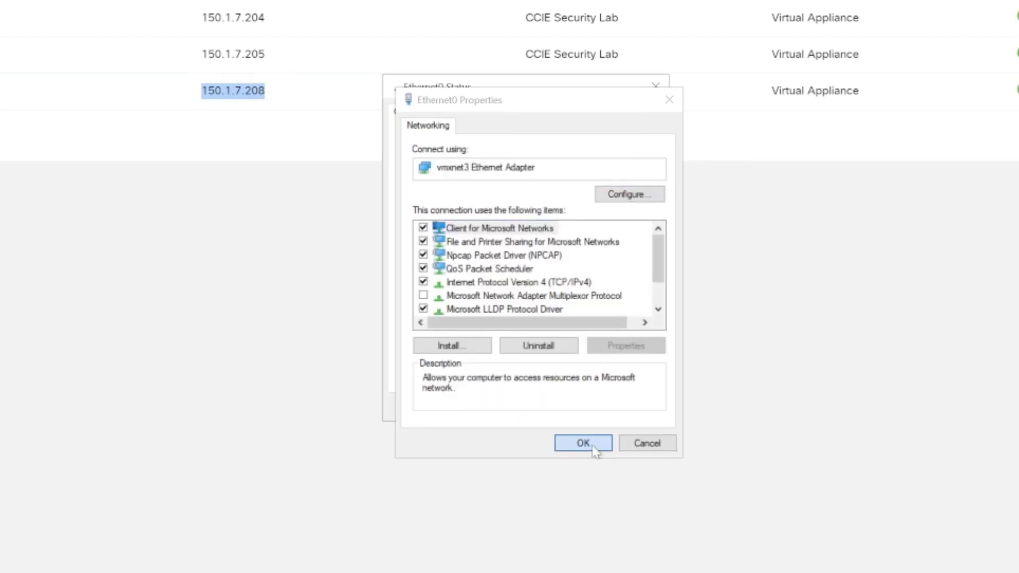
pyautogui.click(582, 443)
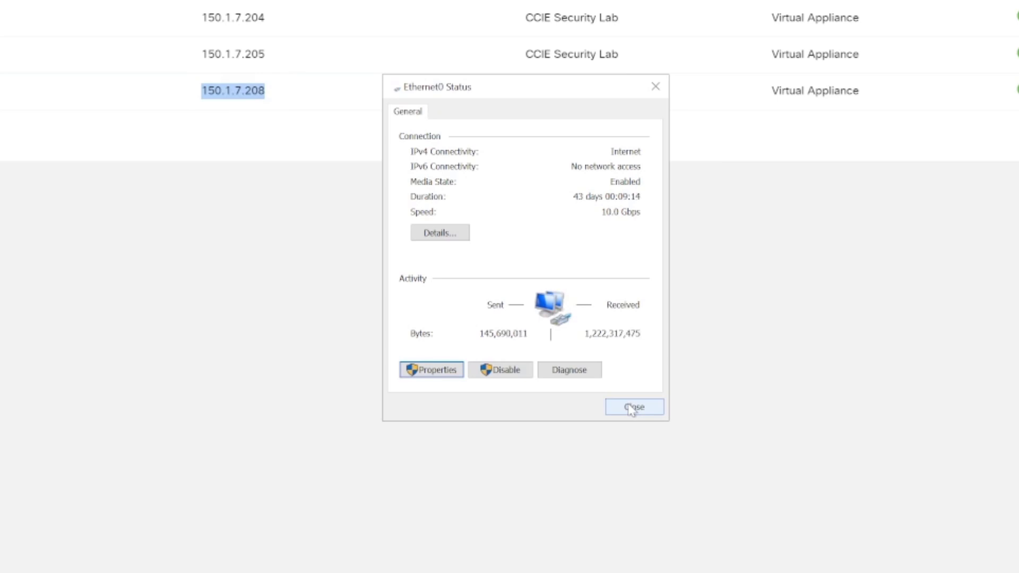
# Reopen the connection details to verify DNS server 150.1.7.208, then close the dialogs.
pyautogui.click(440, 233)
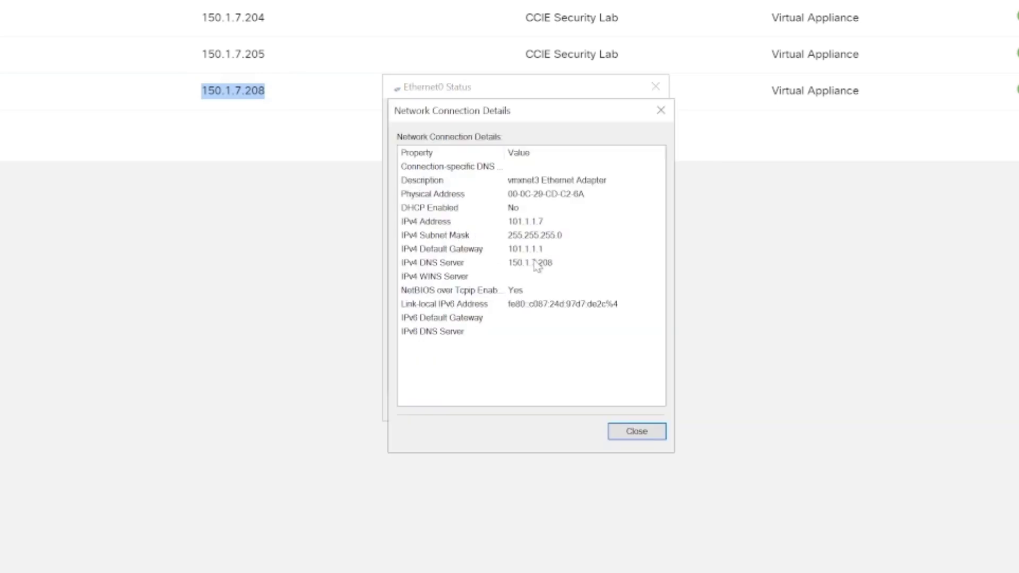
pyautogui.moveTo(512, 271)
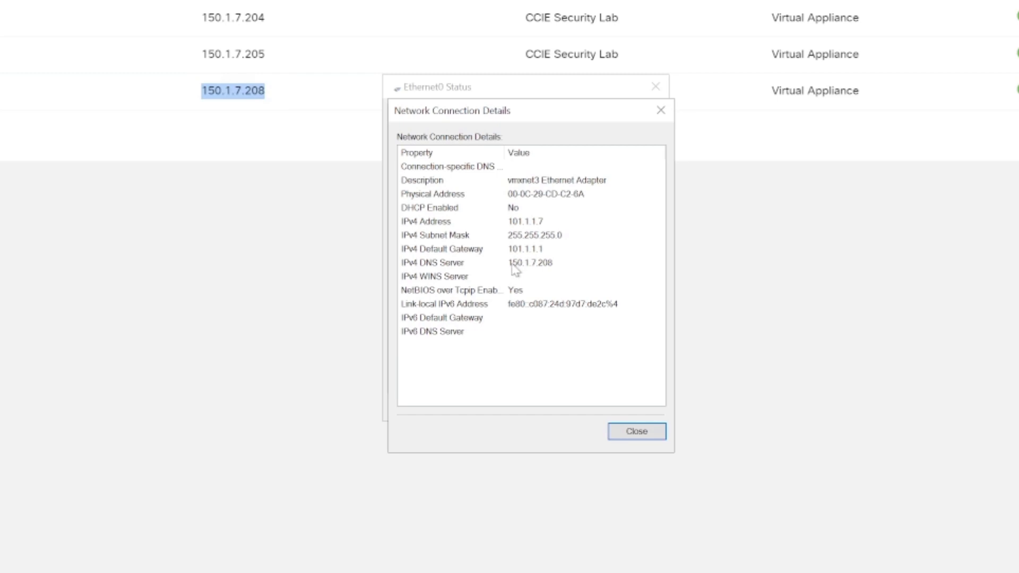
pyautogui.moveTo(517, 272)
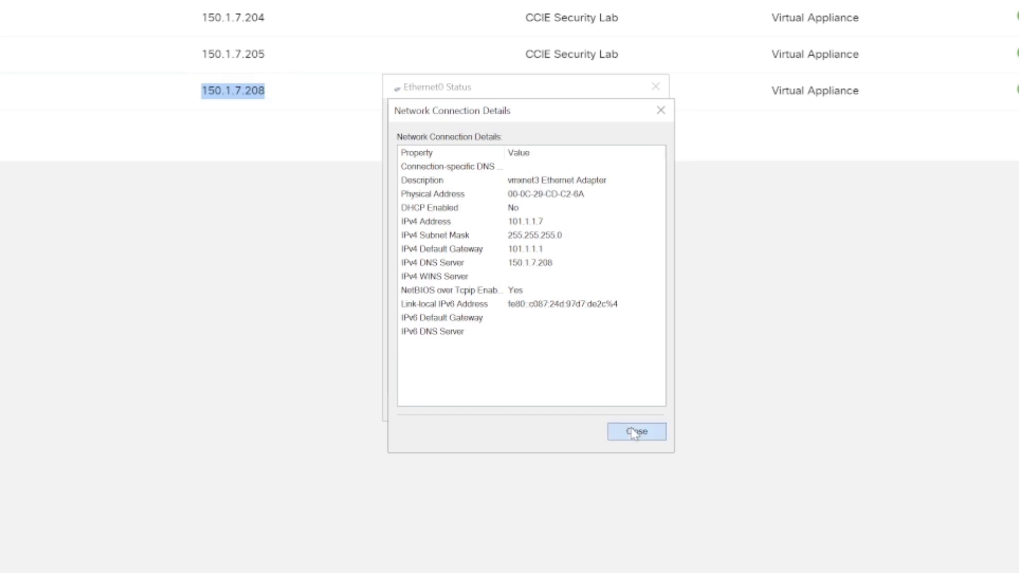
pyautogui.click(636, 431)
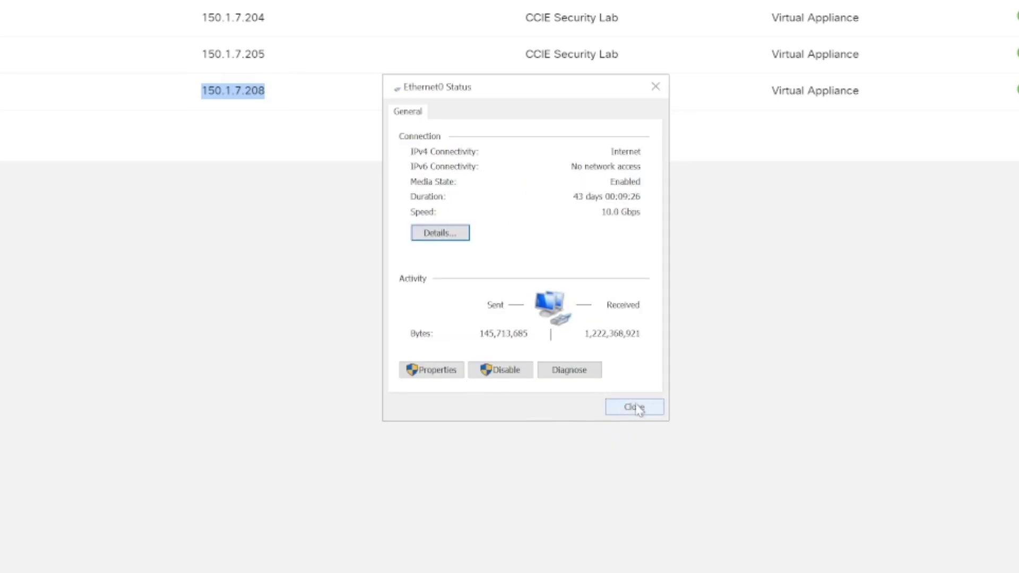
pyautogui.moveTo(372, 210)
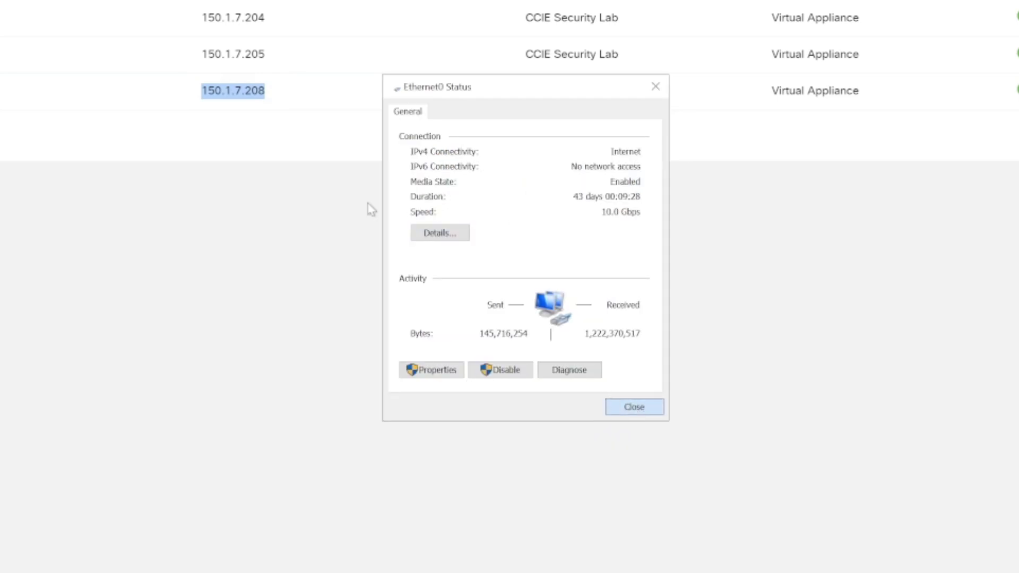
pyautogui.click(633, 406)
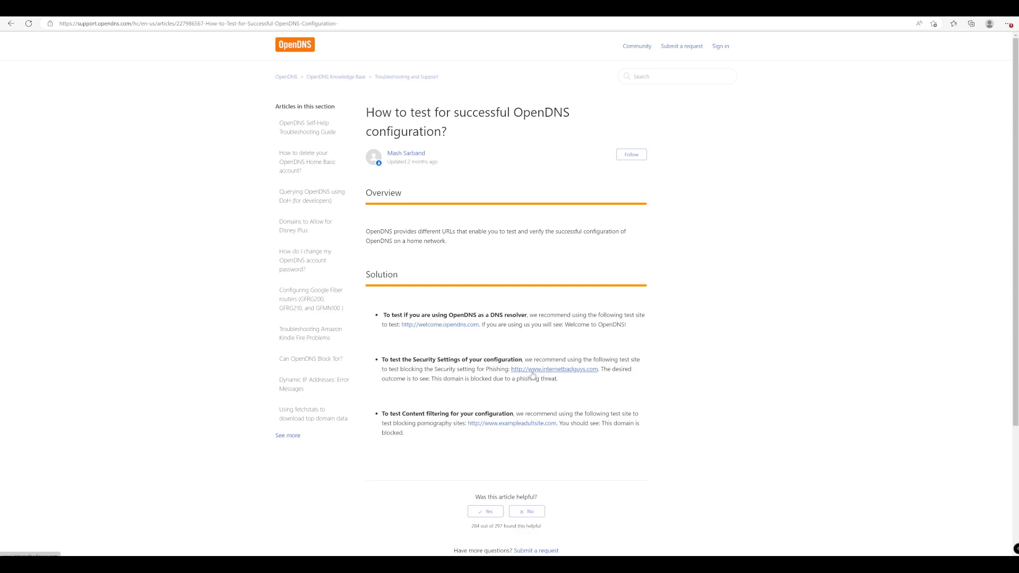
pyautogui.click(553, 370)
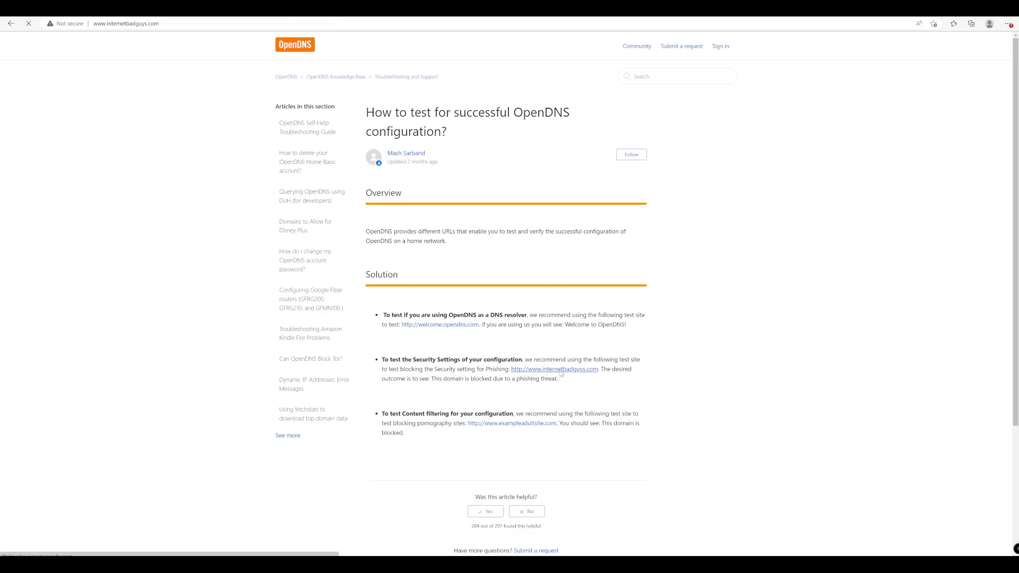
pyautogui.click(553, 369)
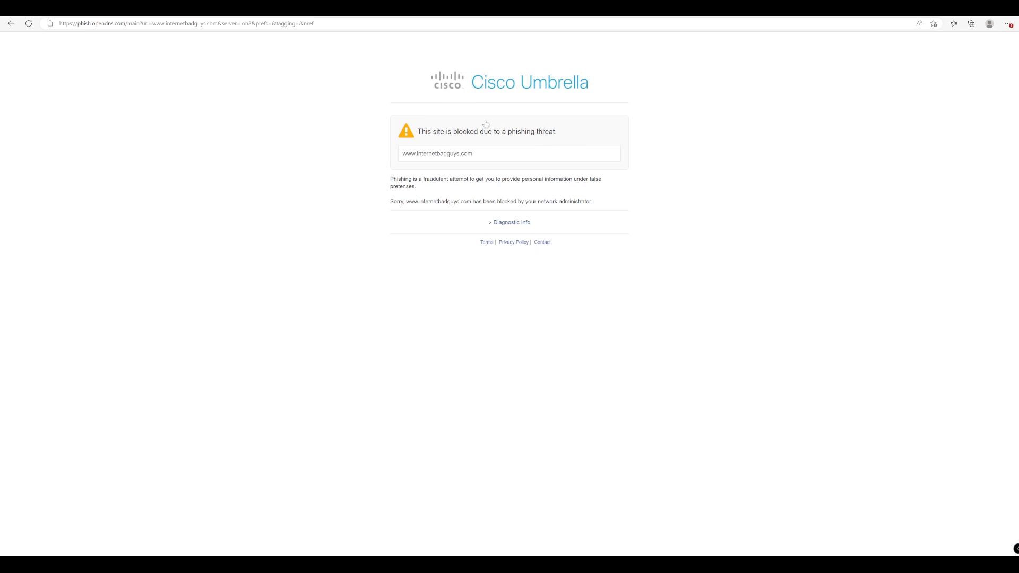
pyautogui.moveTo(465, 187)
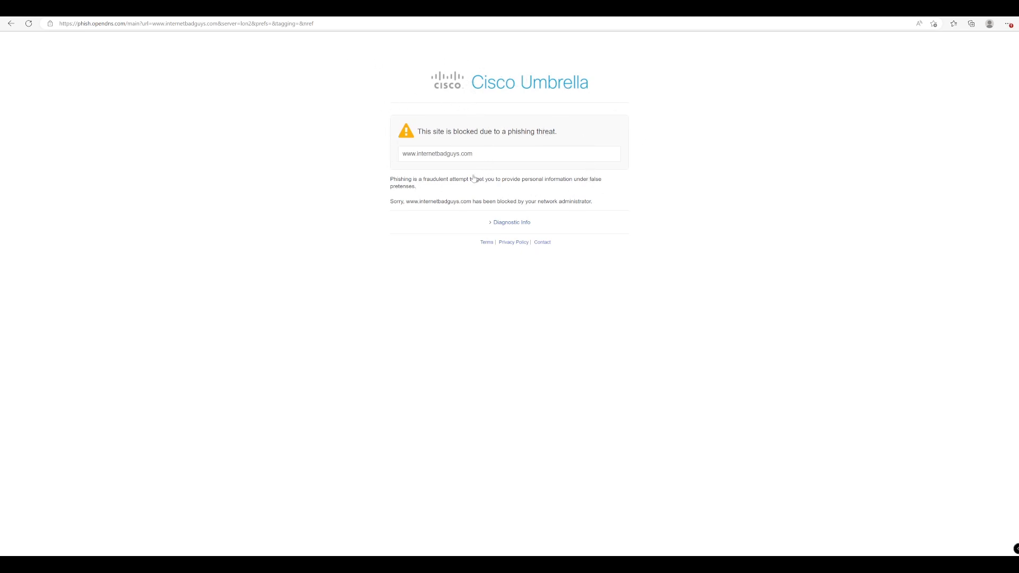
pyautogui.moveTo(459, 163)
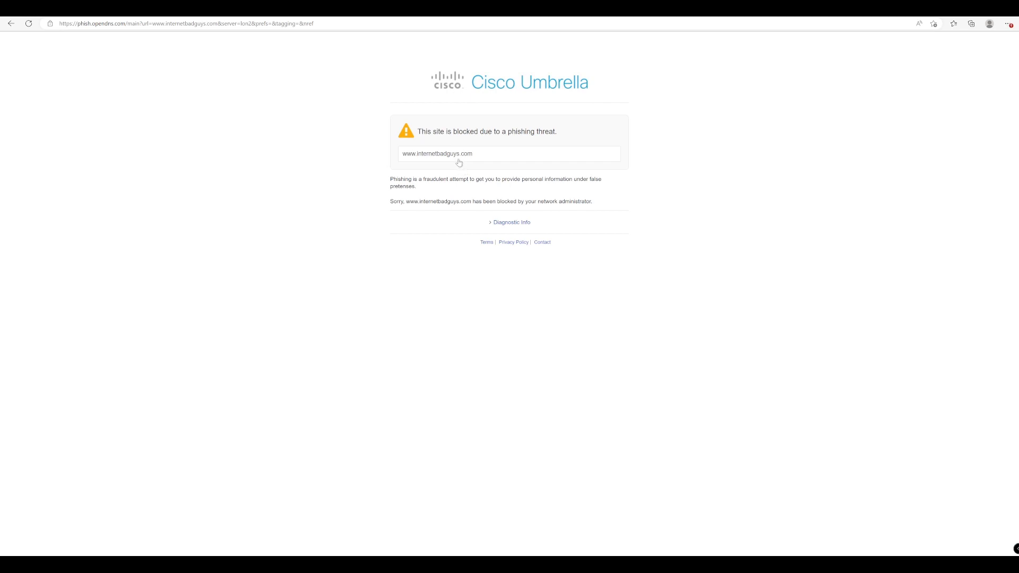
pyautogui.moveTo(555, 138)
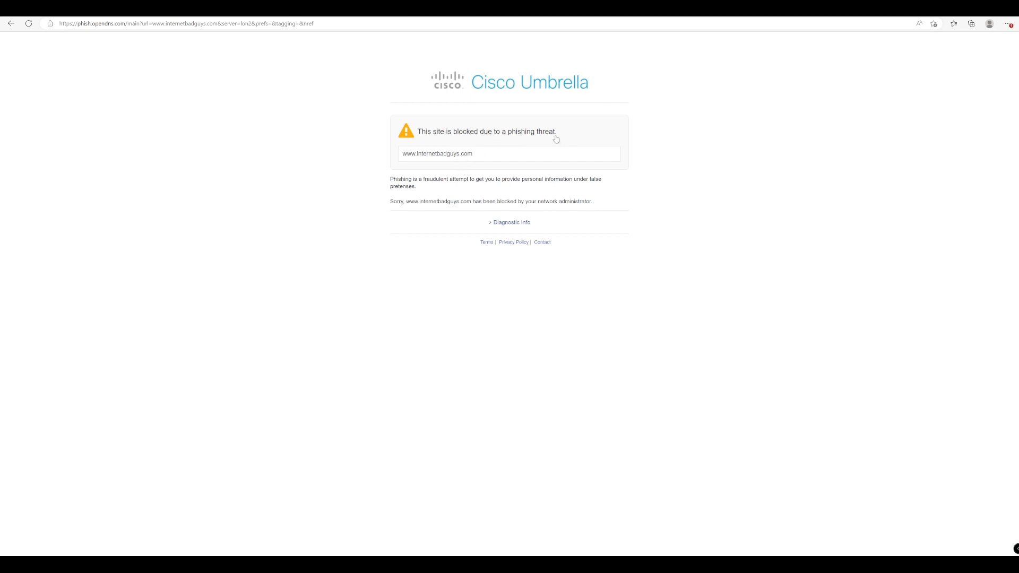
pyautogui.moveTo(563, 161)
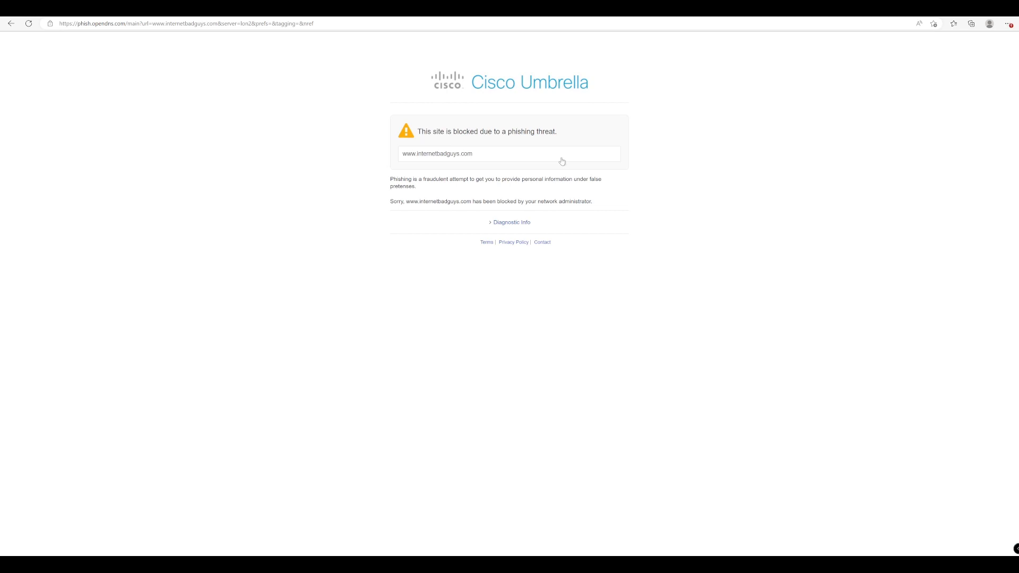
pyautogui.moveTo(253, 54)
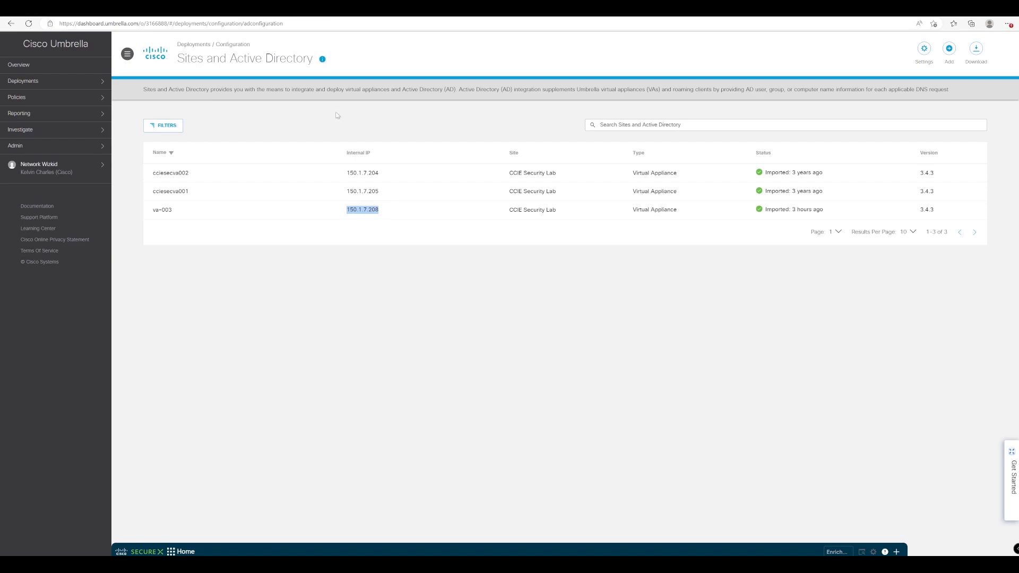
pyautogui.moveTo(71, 114)
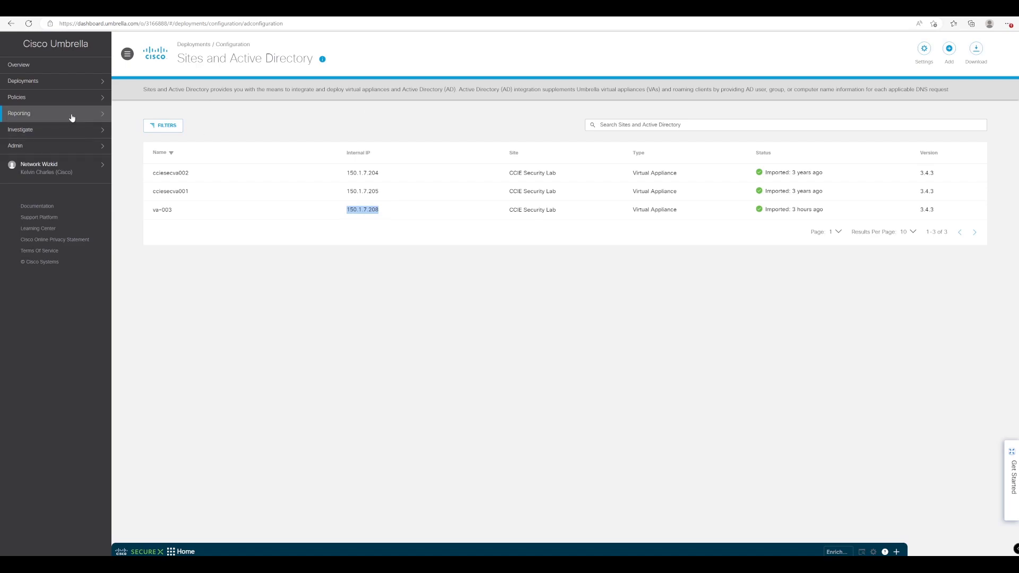
pyautogui.click(19, 114)
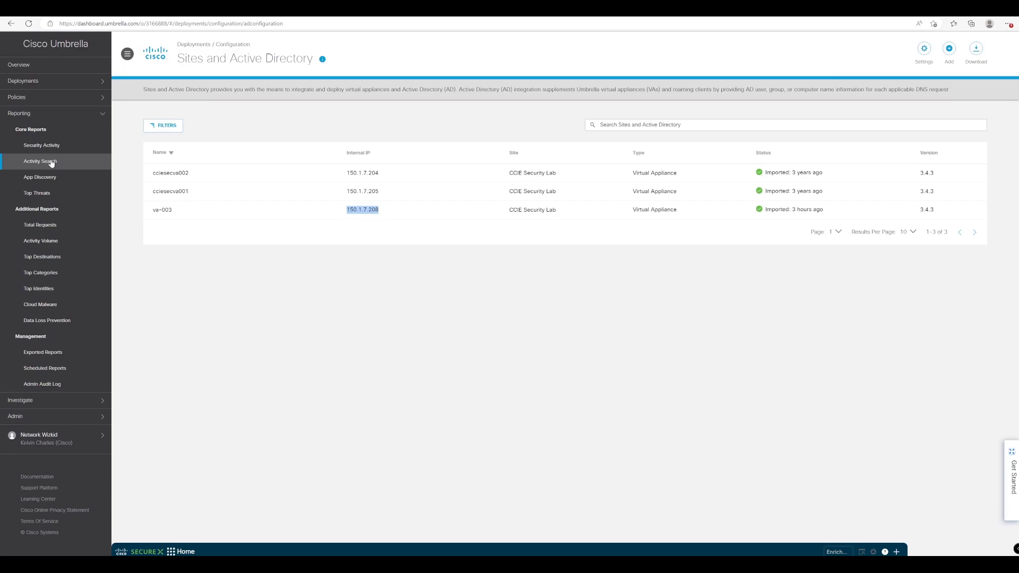
pyautogui.click(39, 162)
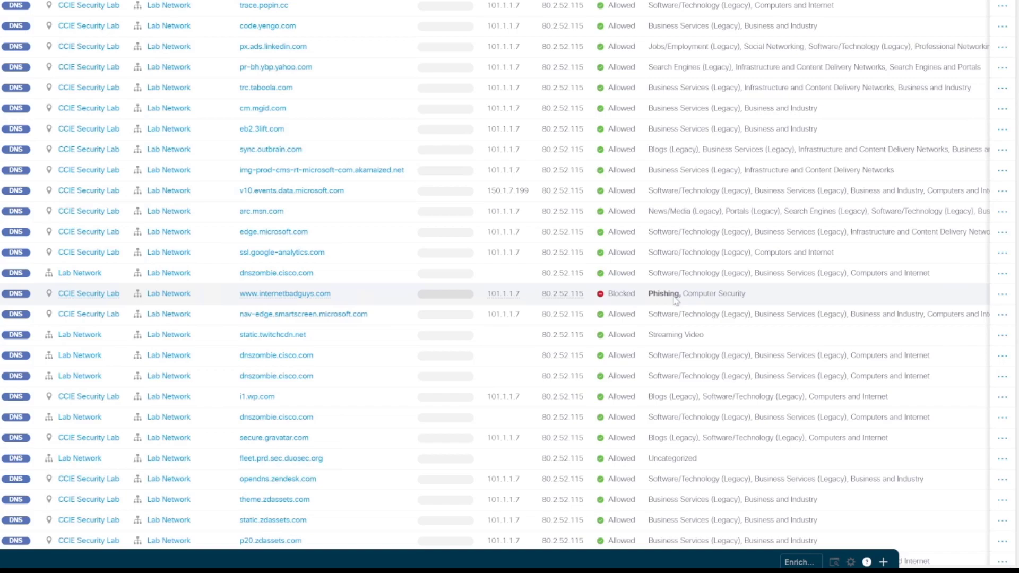
pyautogui.moveTo(647, 302)
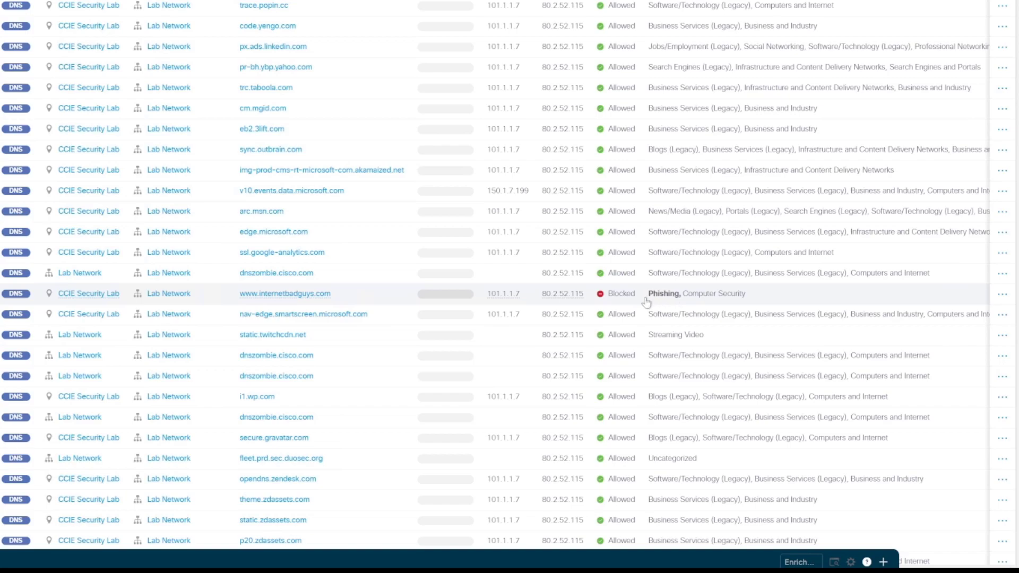
pyautogui.moveTo(559, 306)
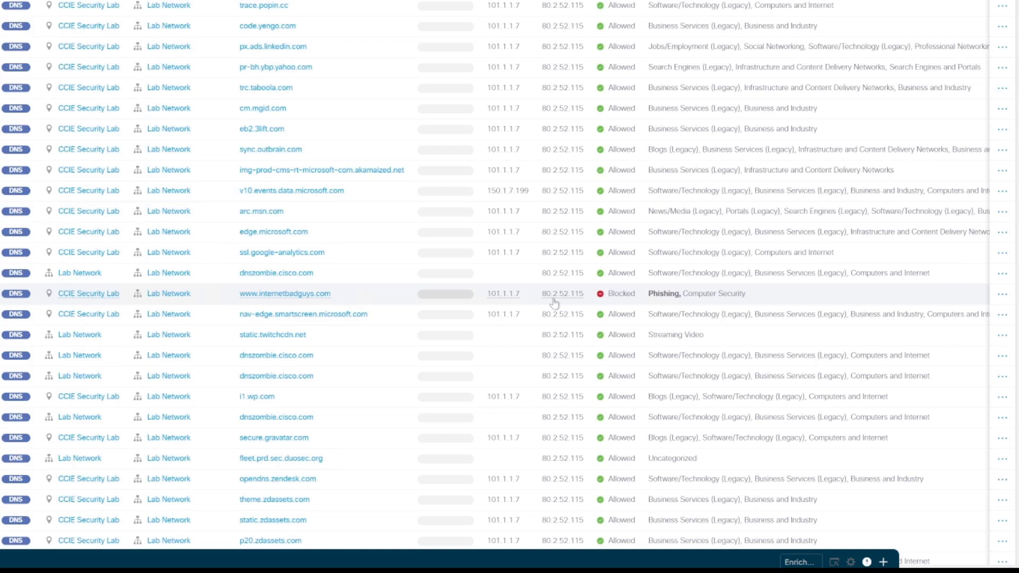
pyautogui.click(503, 293)
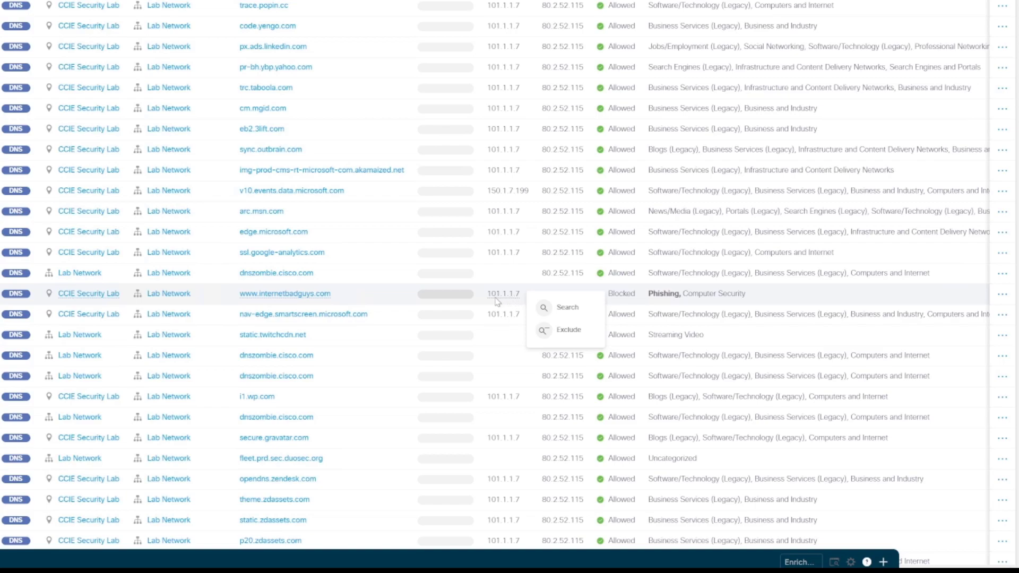
pyautogui.moveTo(520, 303)
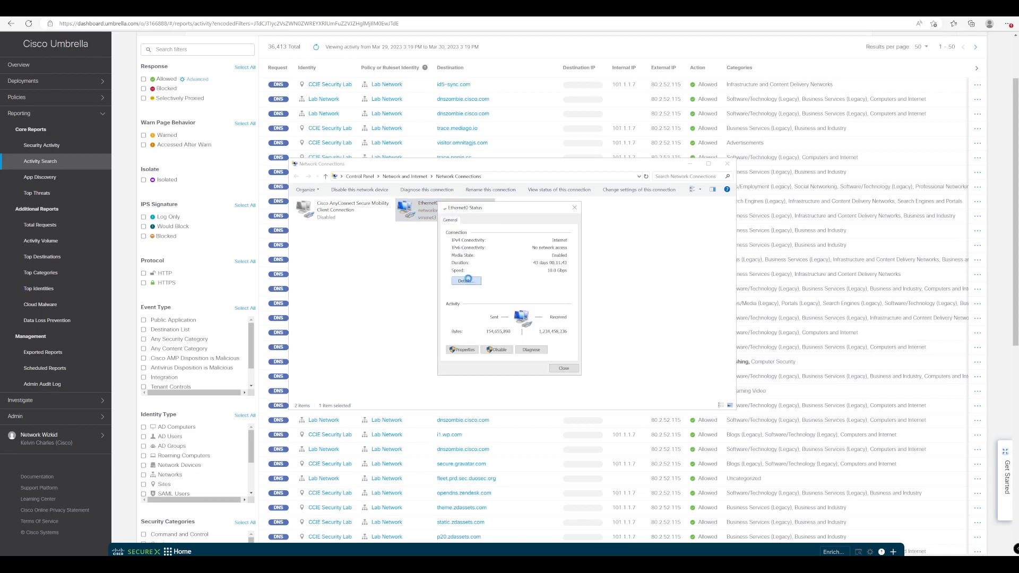
# View the Ethernet connection details showing IPv4 address 101.1.1.7, then close them.
pyautogui.click(465, 281)
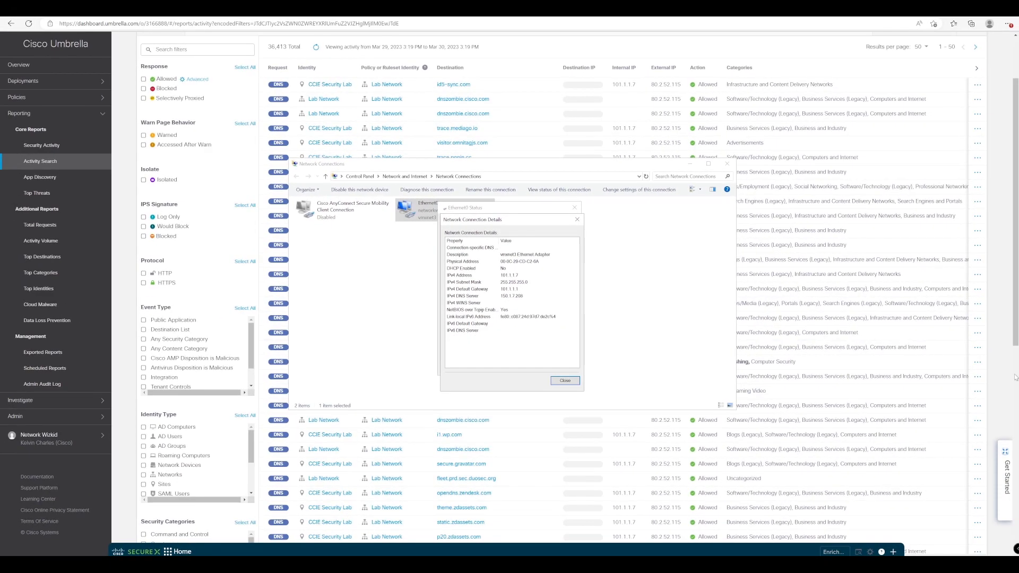
pyautogui.click(563, 380)
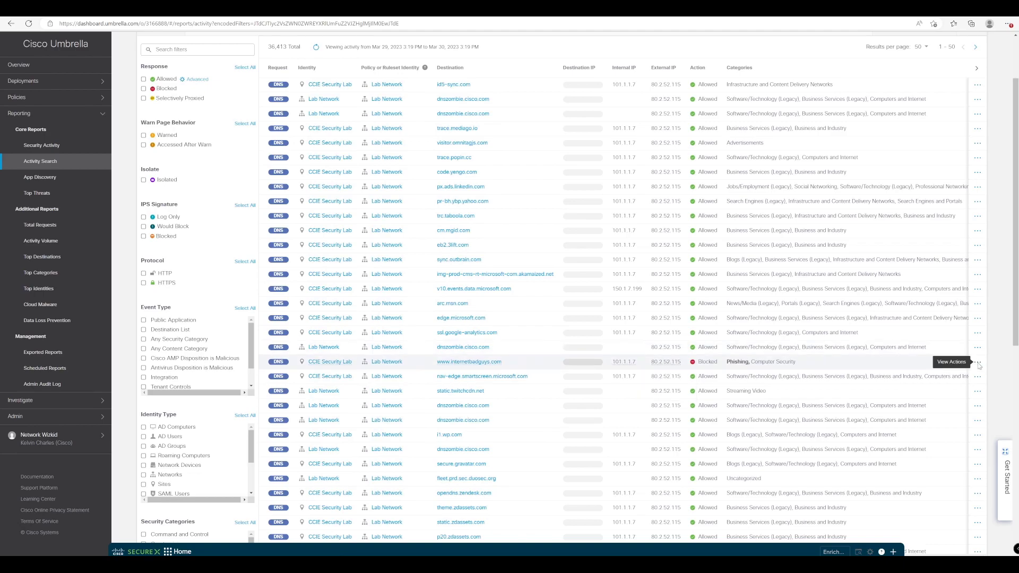
# Choose View Full Details from the row actions of the blocked internetbadguys.com request.
pyautogui.click(978, 362)
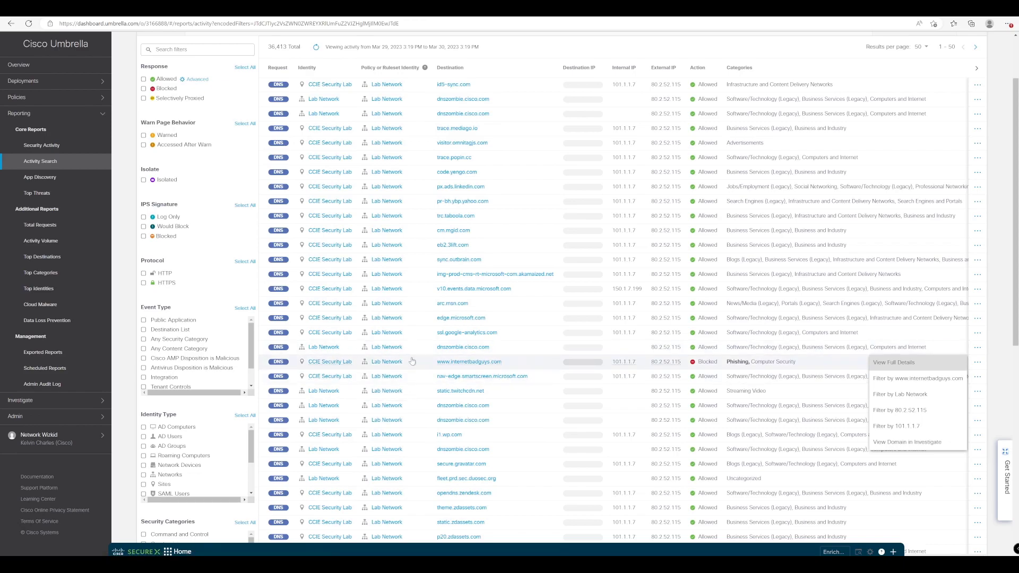
pyautogui.moveTo(391, 372)
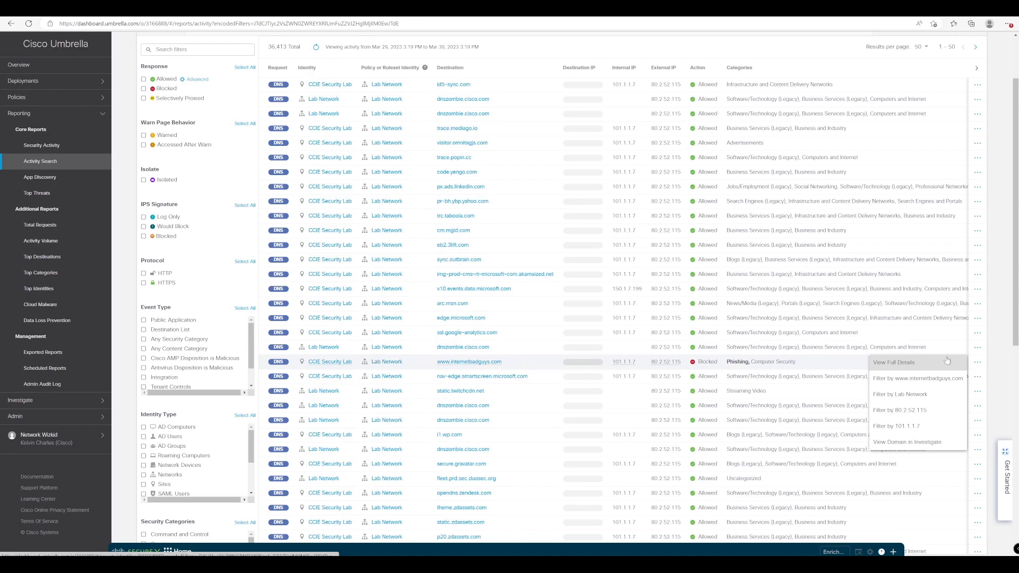
pyautogui.click(911, 377)
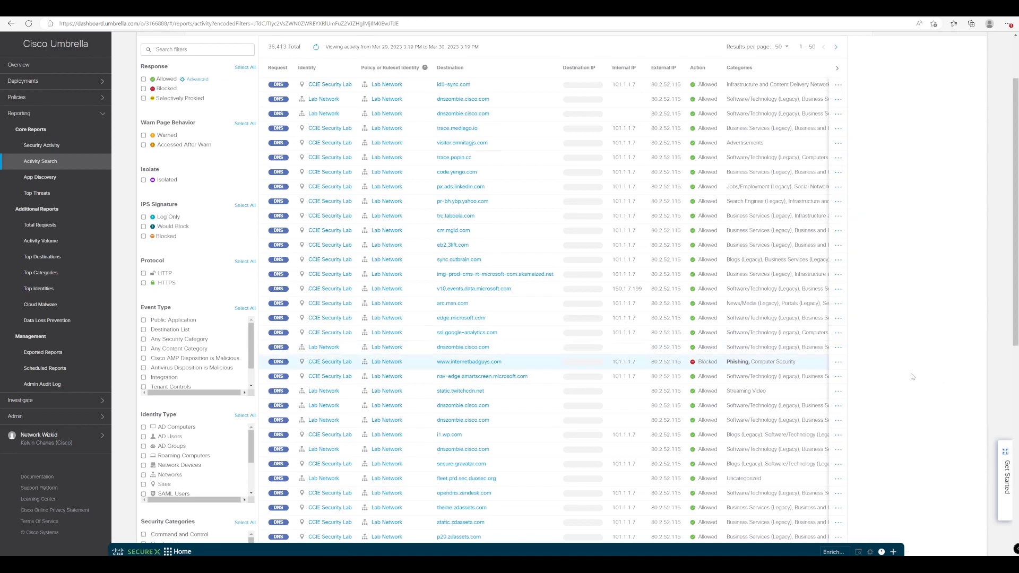